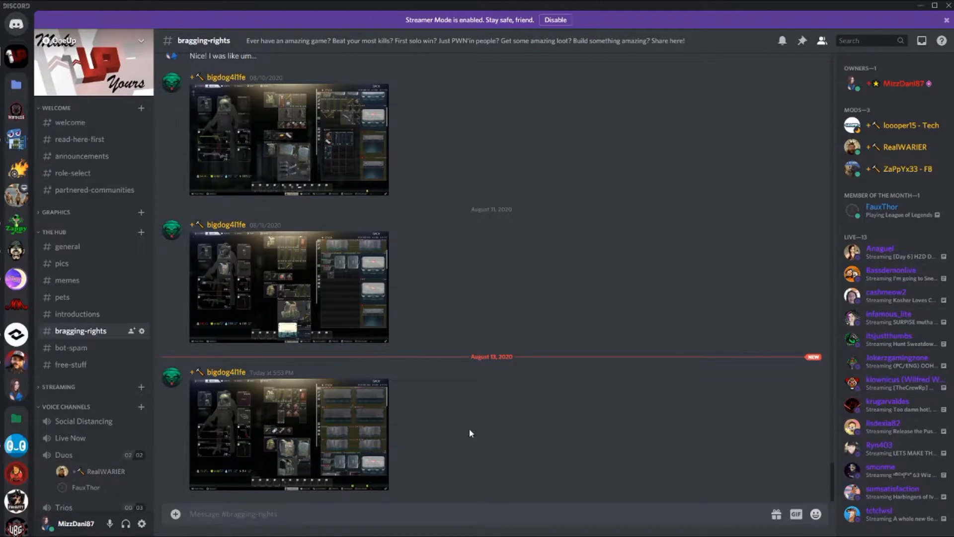
mouse_move(141, 523)
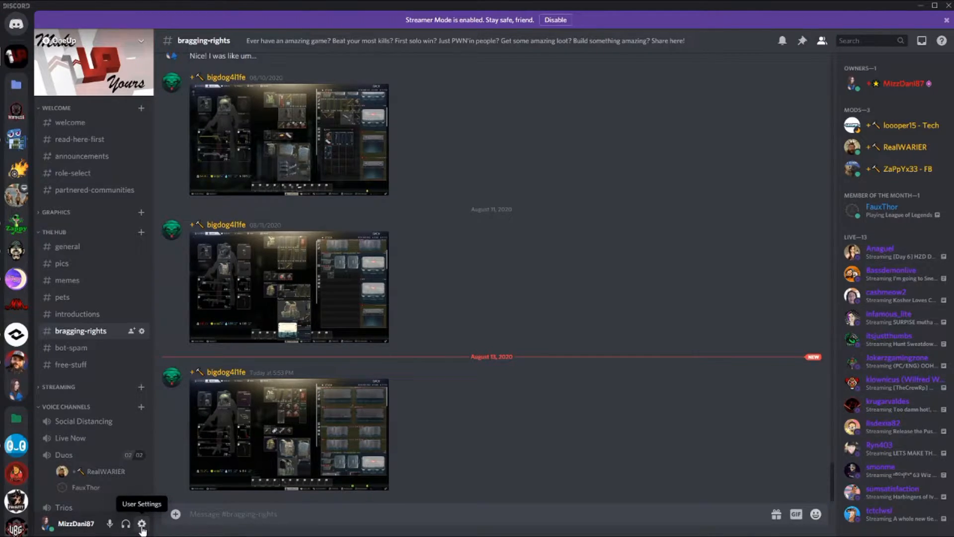
Show the Connections page of User Settings with its linked accounts and profile display switches
click(142, 523)
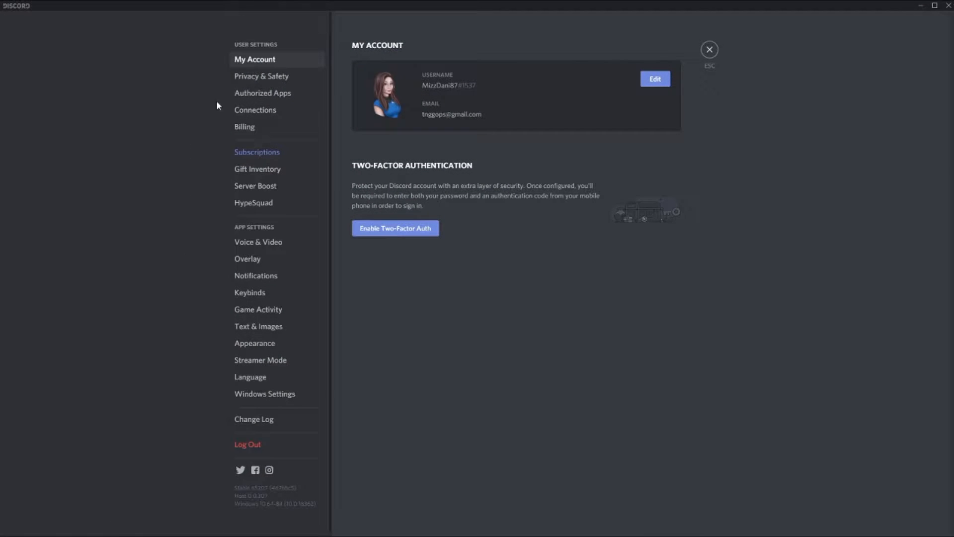
click(255, 110)
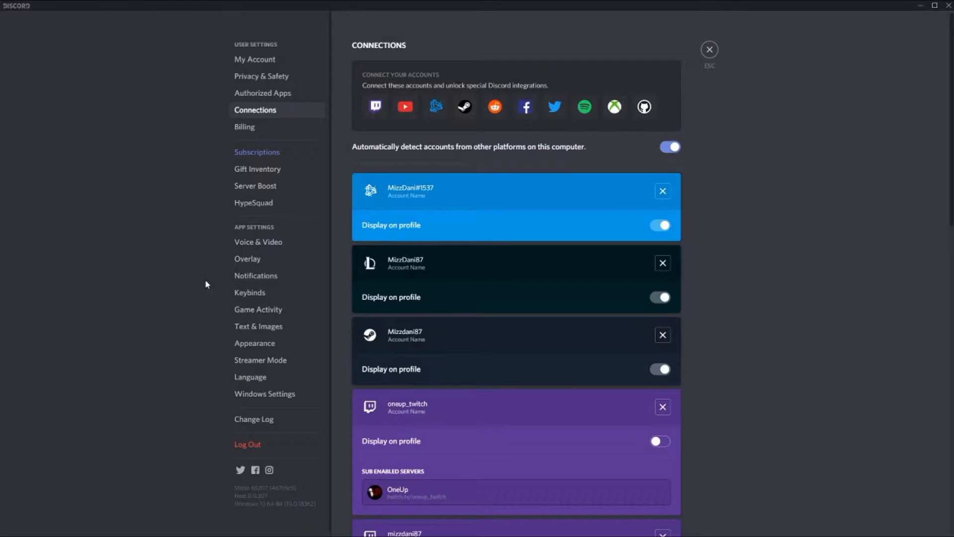
scroll(down, 3)
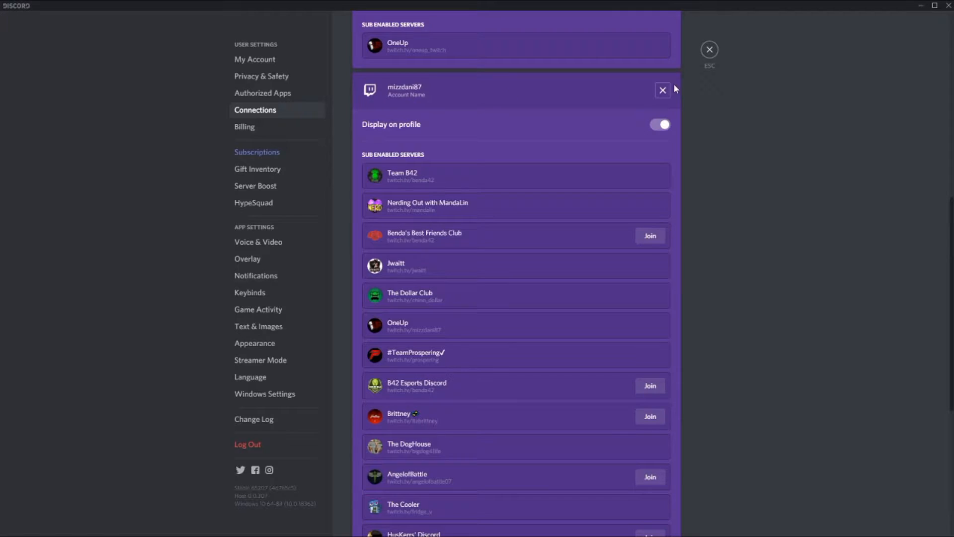
click(659, 125)
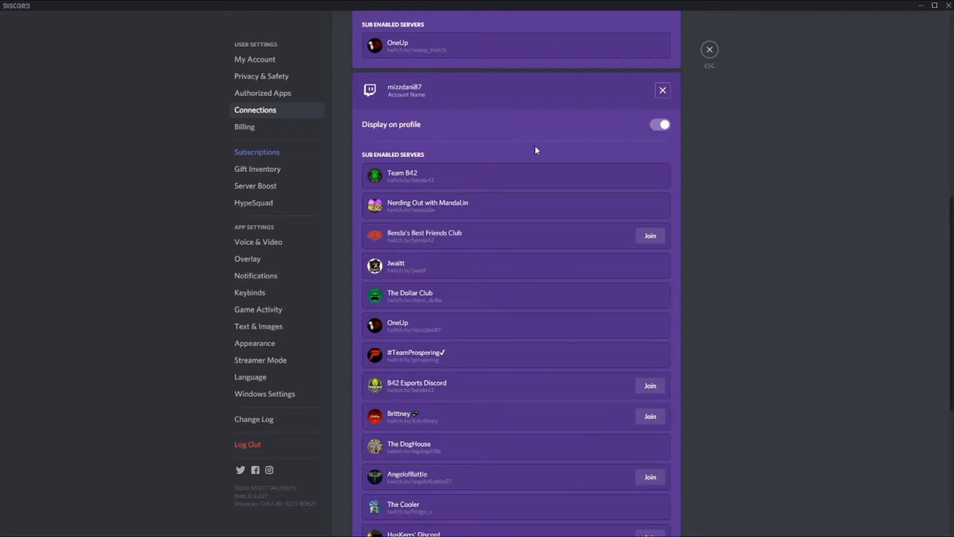
scroll(down, 3)
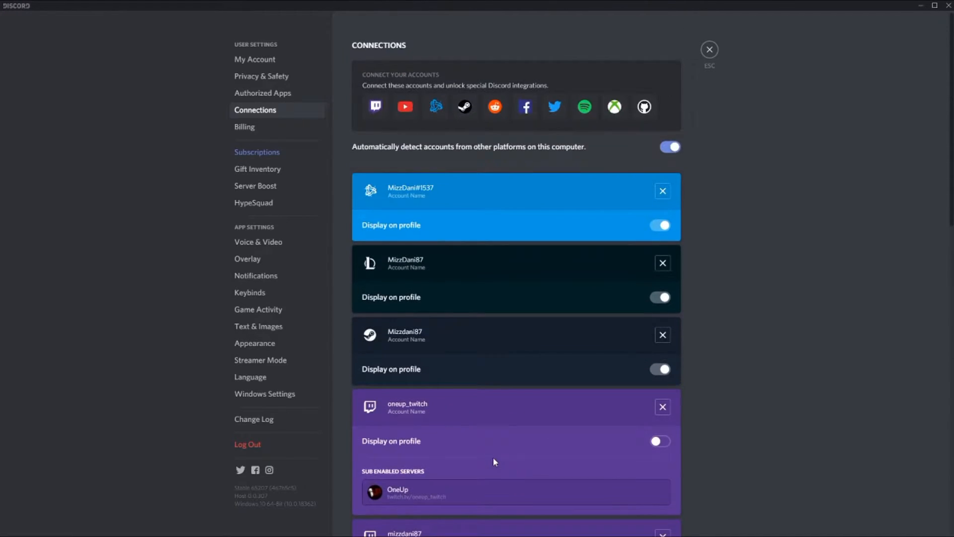
scroll(down, 3)
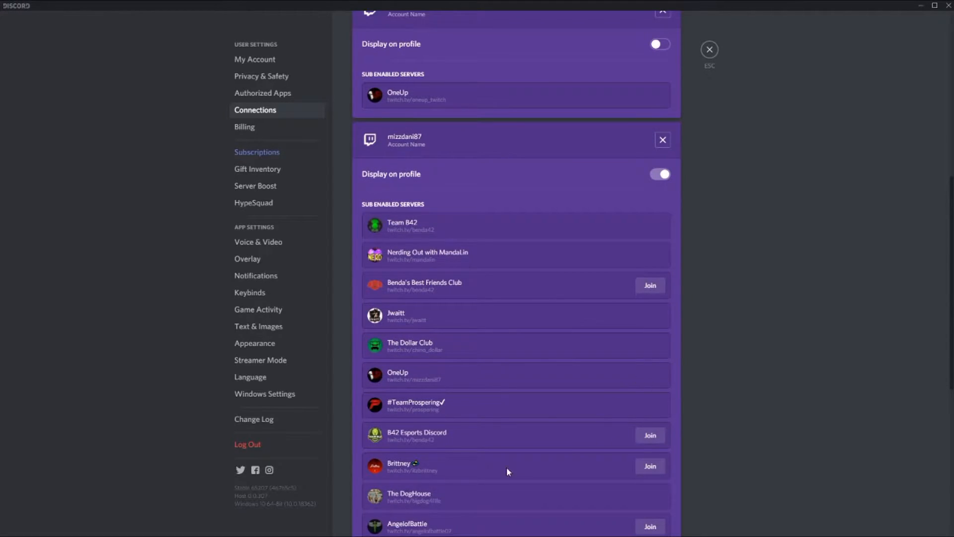
scroll(down, 3)
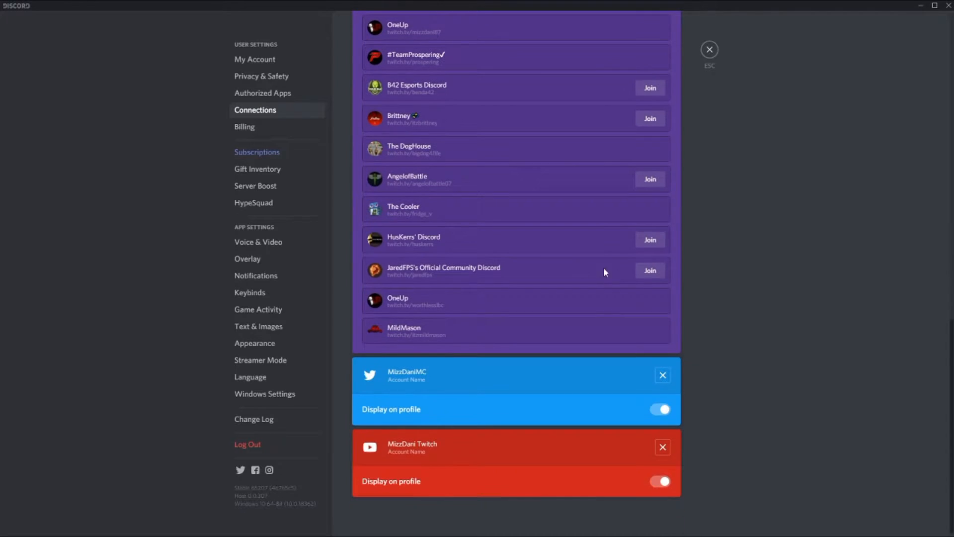
scroll(up, 3)
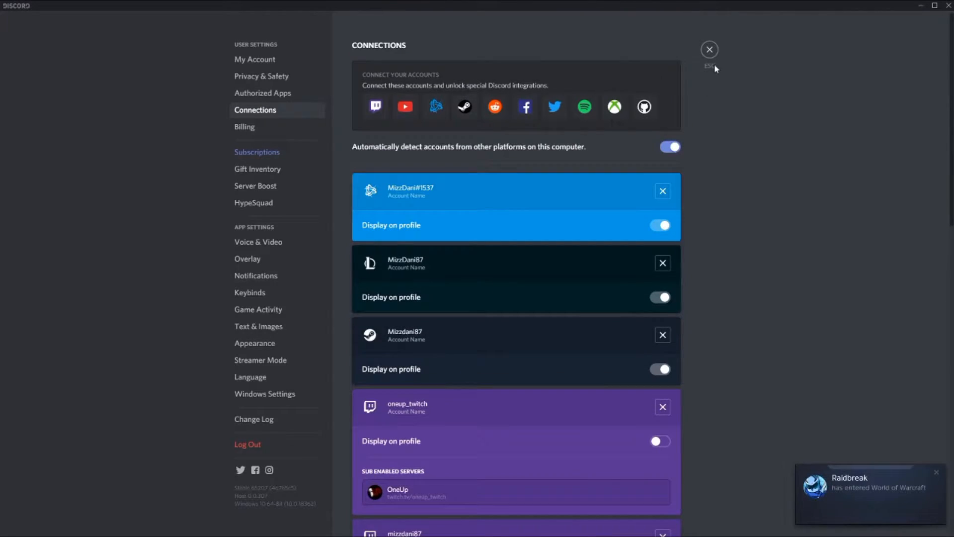
click(709, 49)
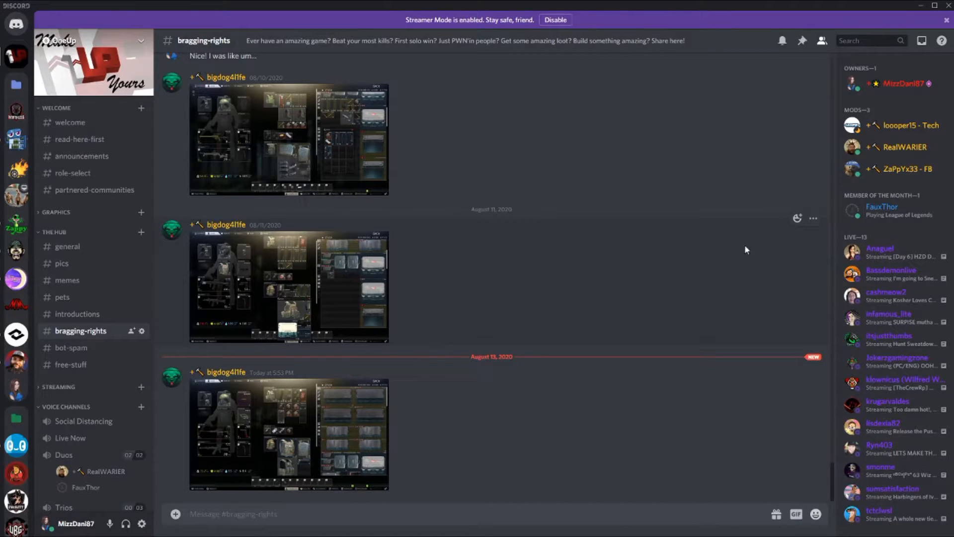
click(905, 147)
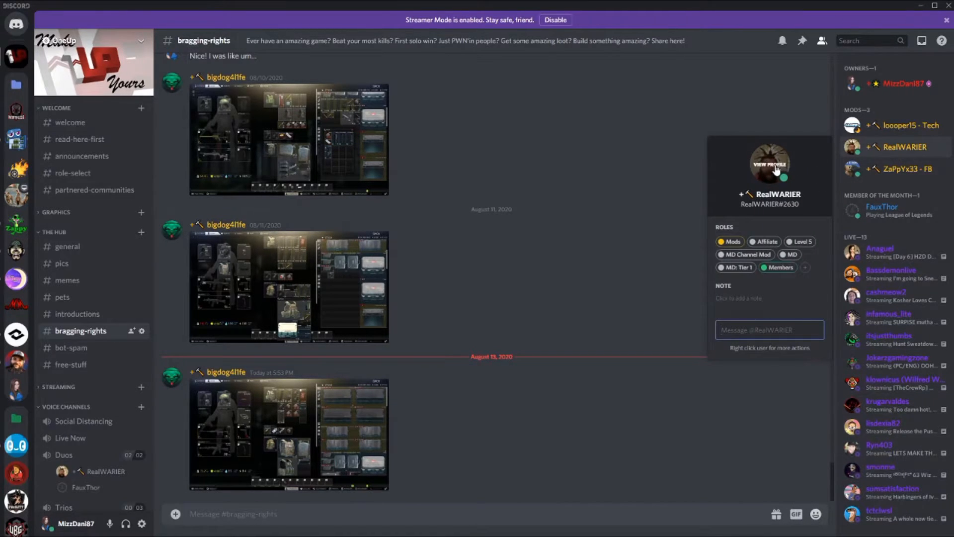
click(769, 163)
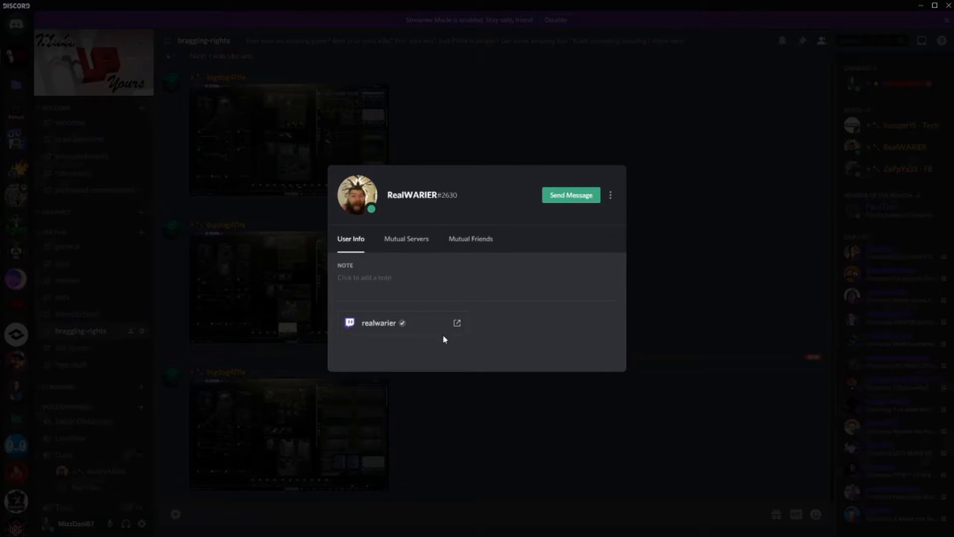
mouse_move(680, 249)
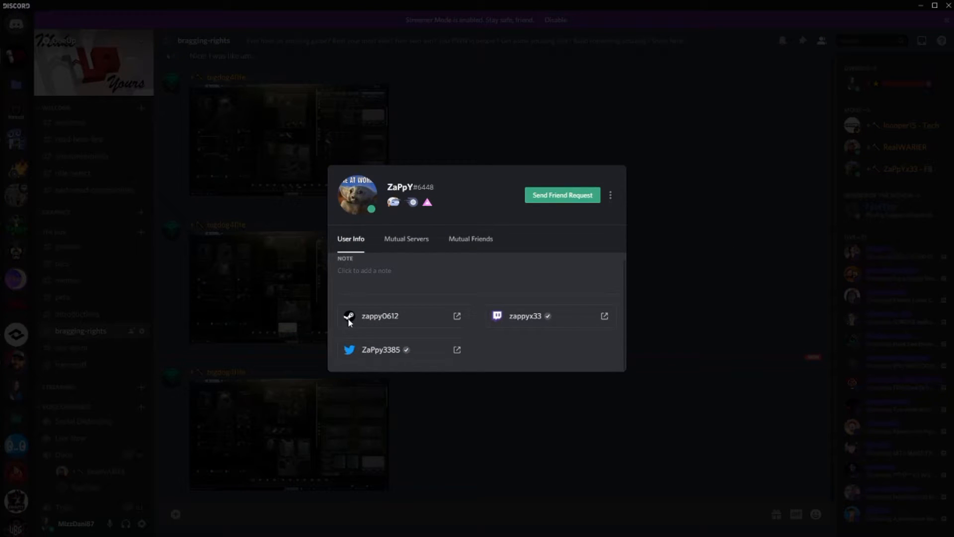
mouse_move(504, 322)
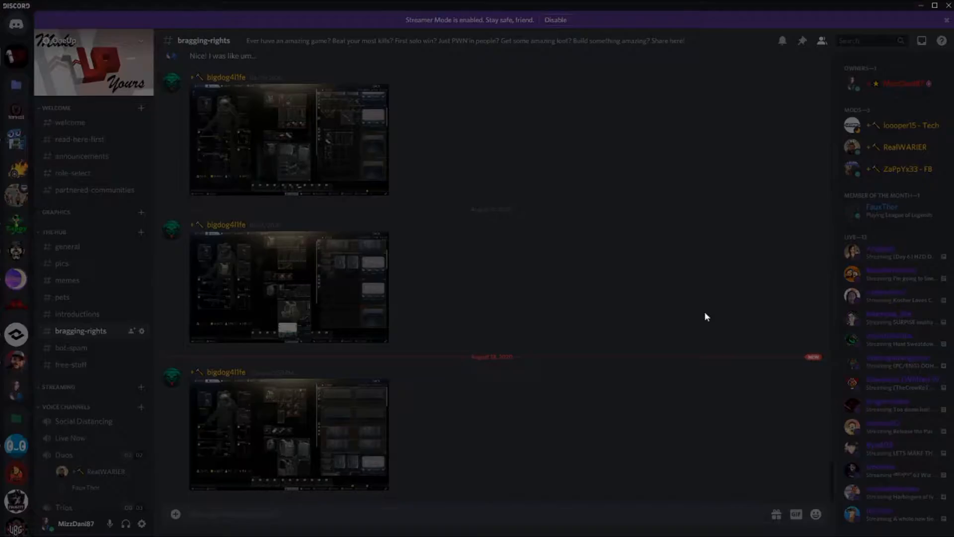
click(142, 523)
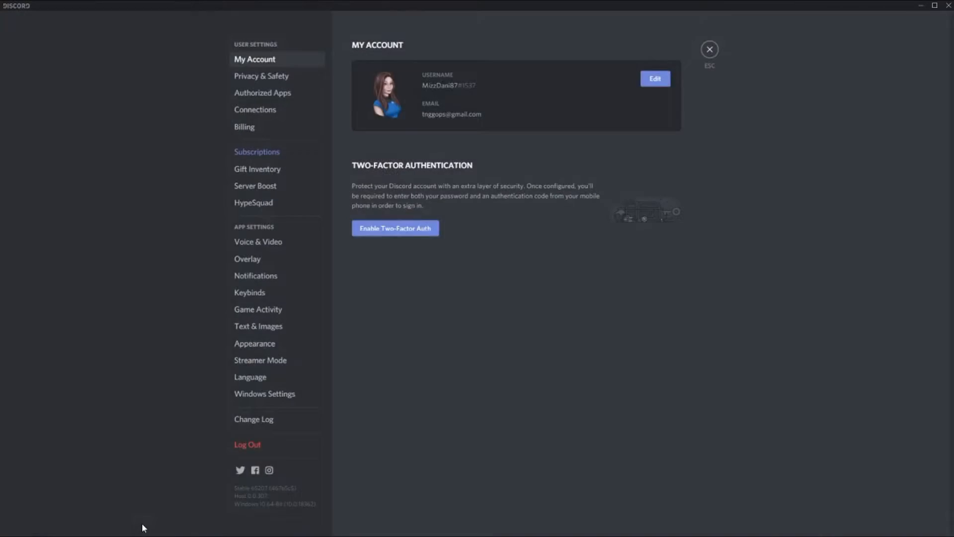
mouse_move(276, 228)
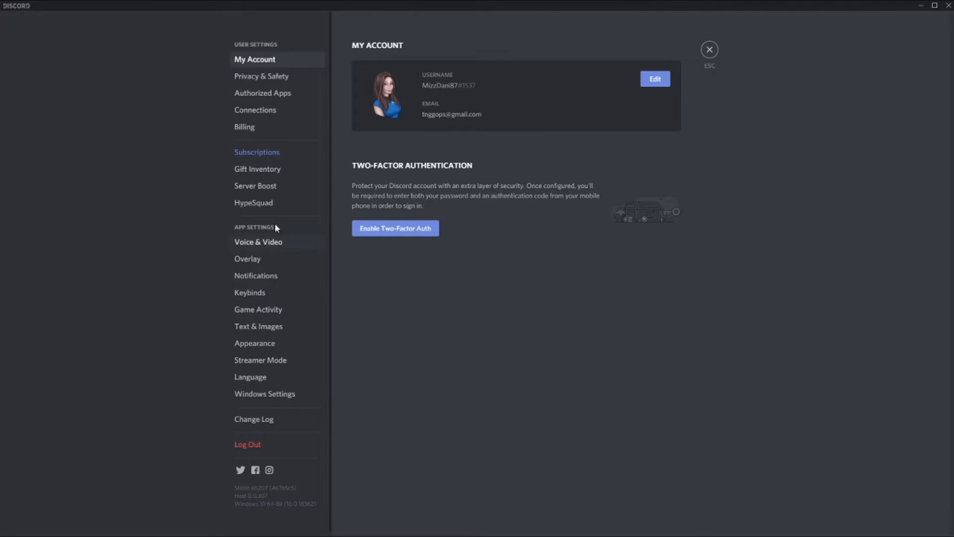
click(255, 111)
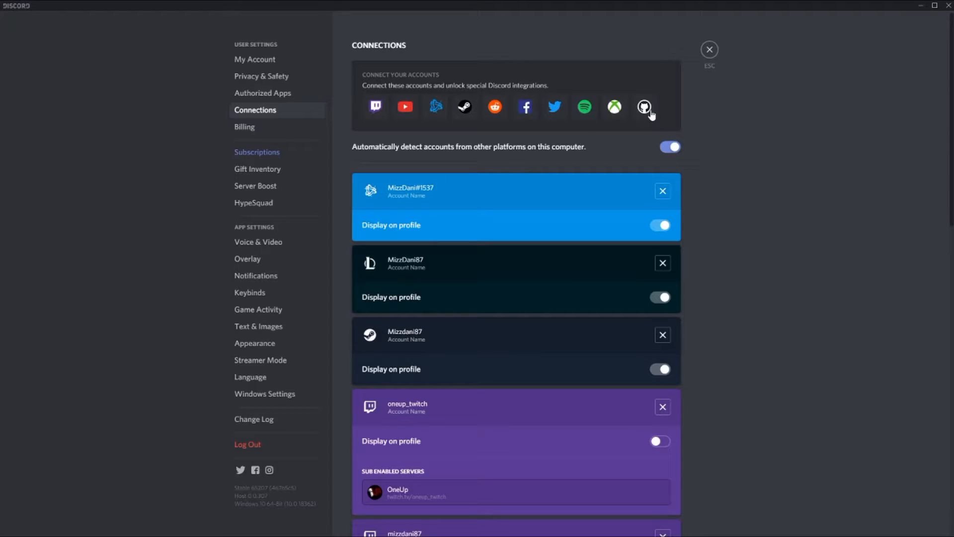
mouse_move(613, 108)
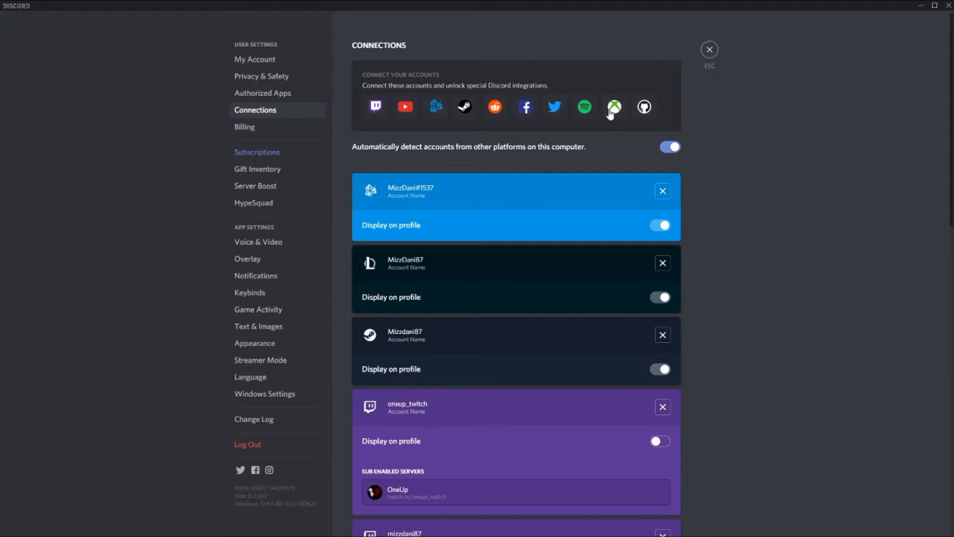
scroll(down, 3)
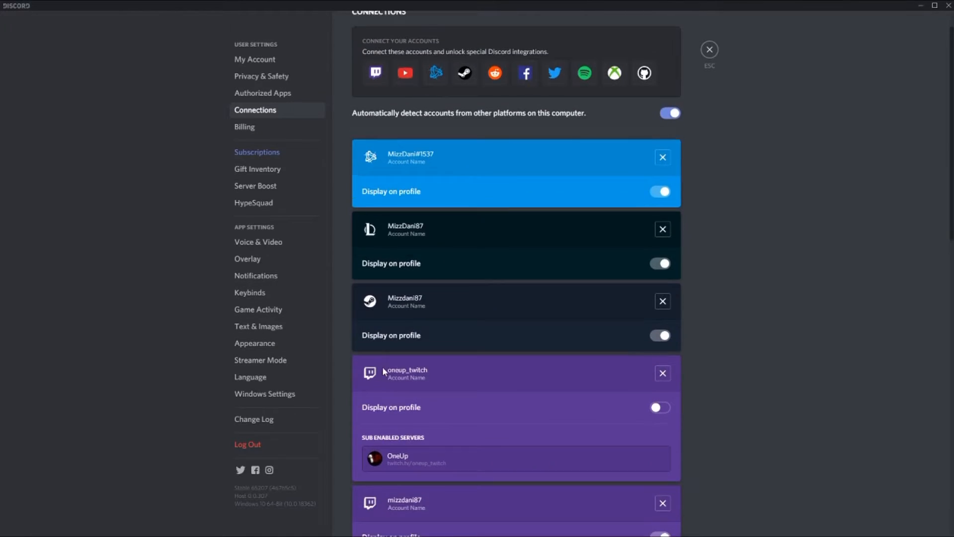
scroll(down, 3)
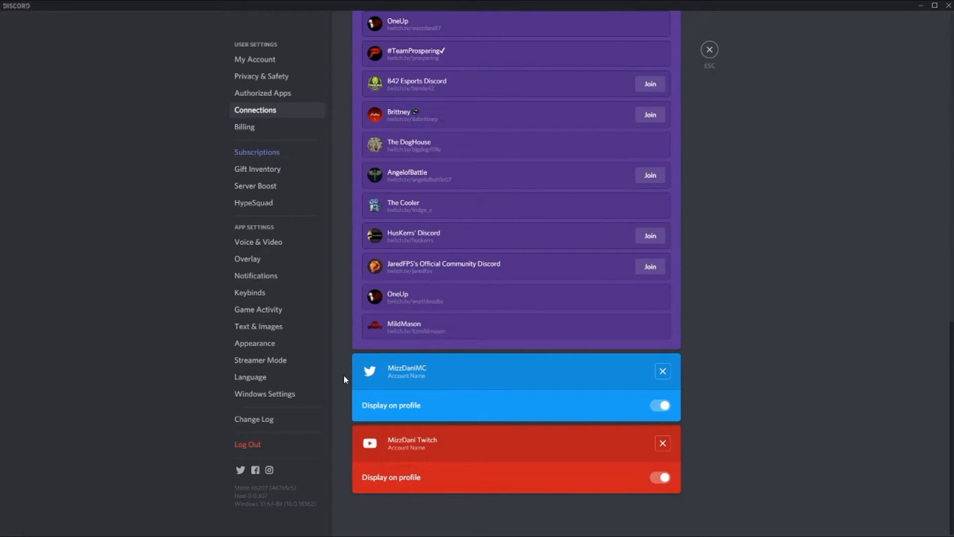
mouse_move(702, 122)
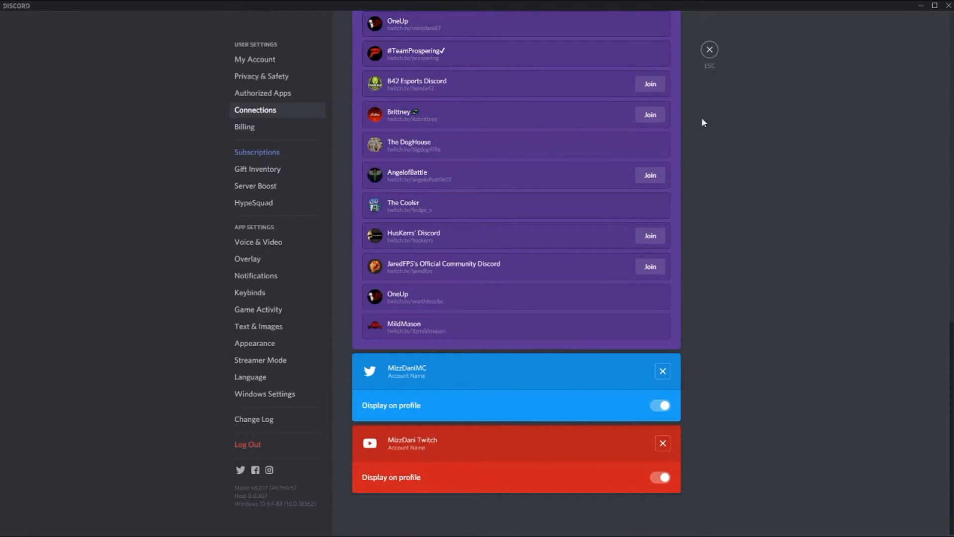
click(709, 49)
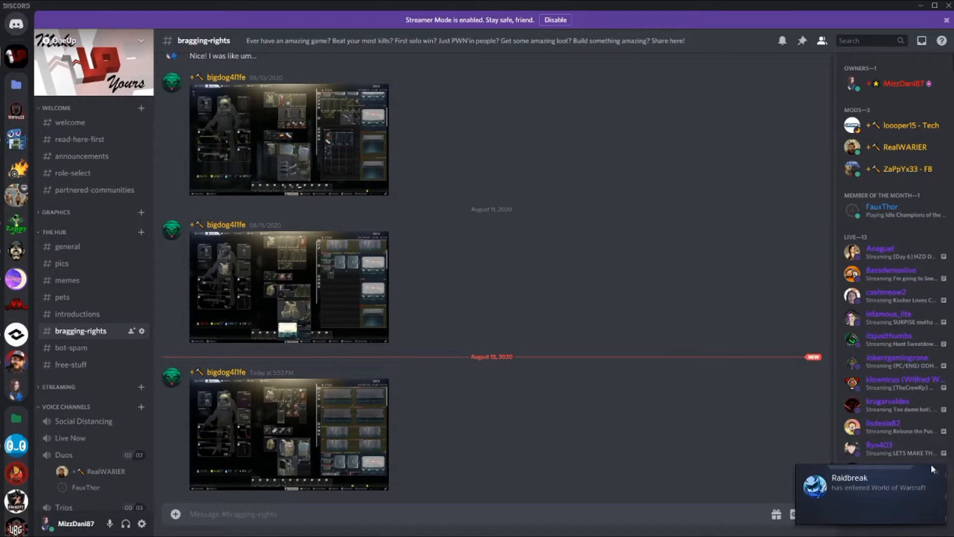
View MizzDani87's own profile listing linked Battle.net, League, Steam, Twitch, Twitter and YouTube accounts
click(903, 83)
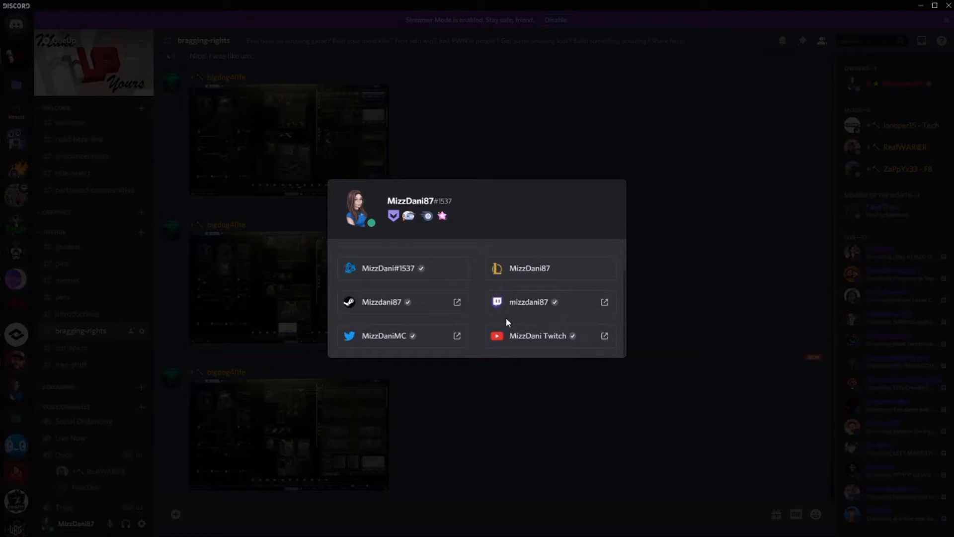
mouse_move(399, 259)
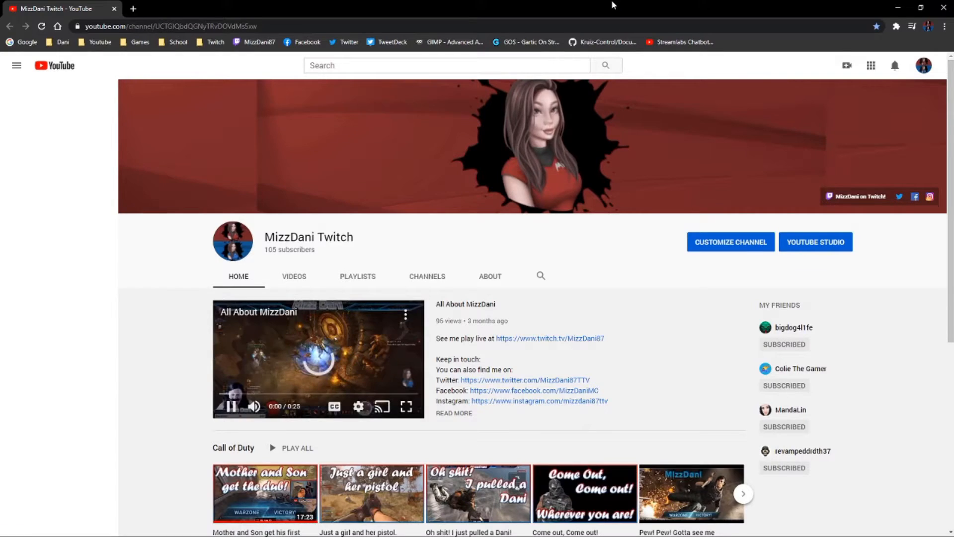
click(16, 65)
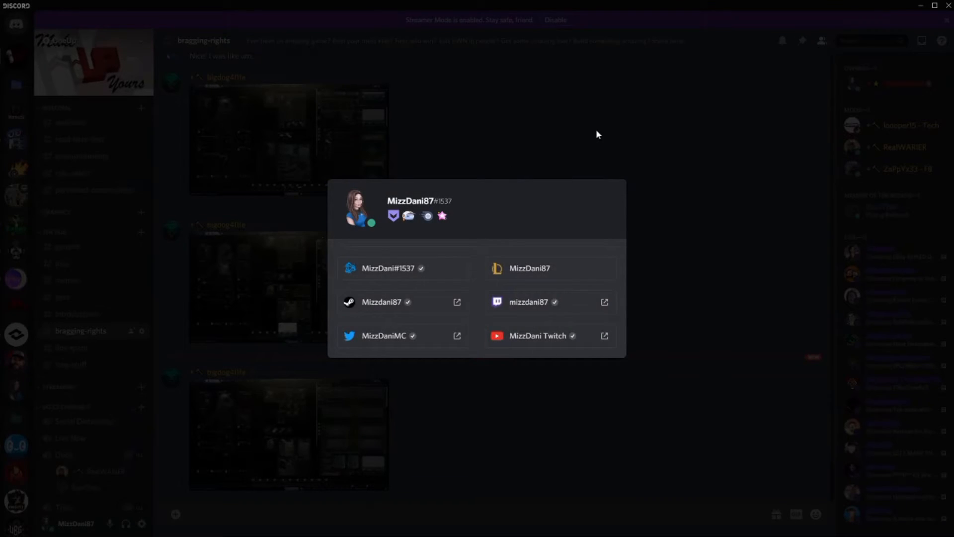
Dismiss the profile card, returning to the #bragging-rights channel
click(597, 134)
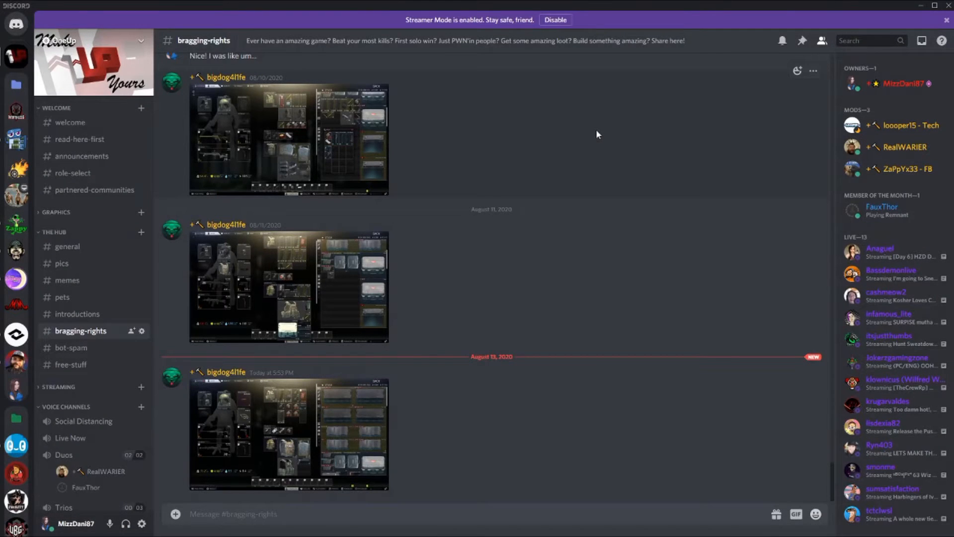
mouse_move(417, 247)
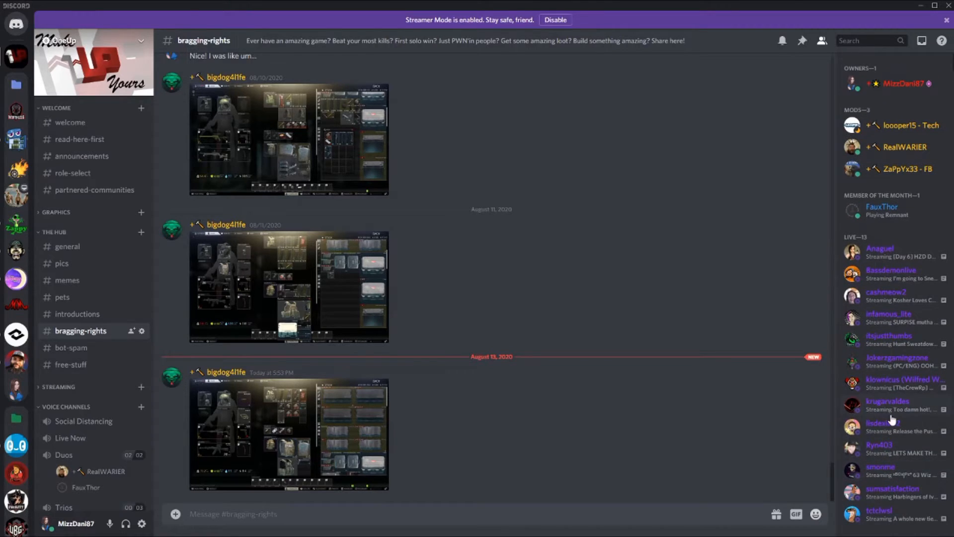
mouse_move(900, 277)
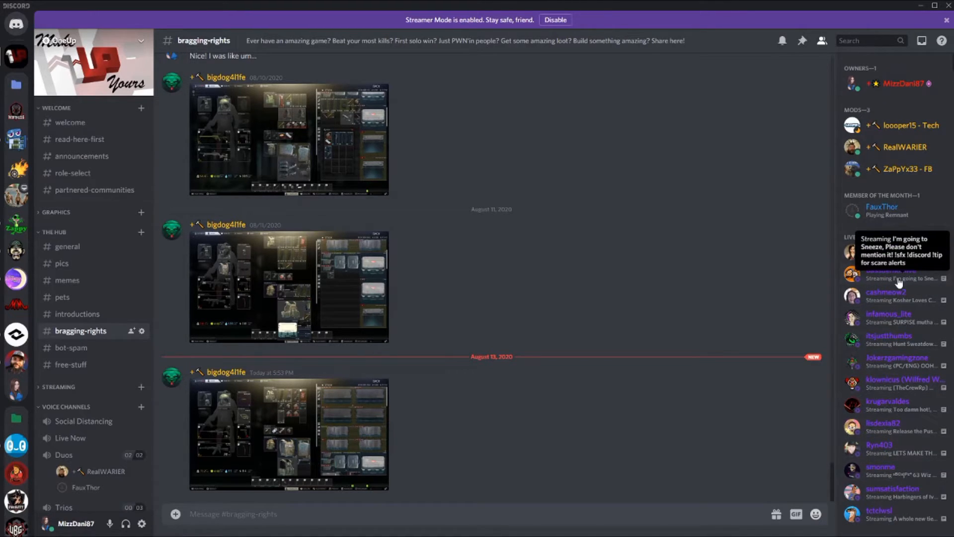
mouse_move(282, 266)
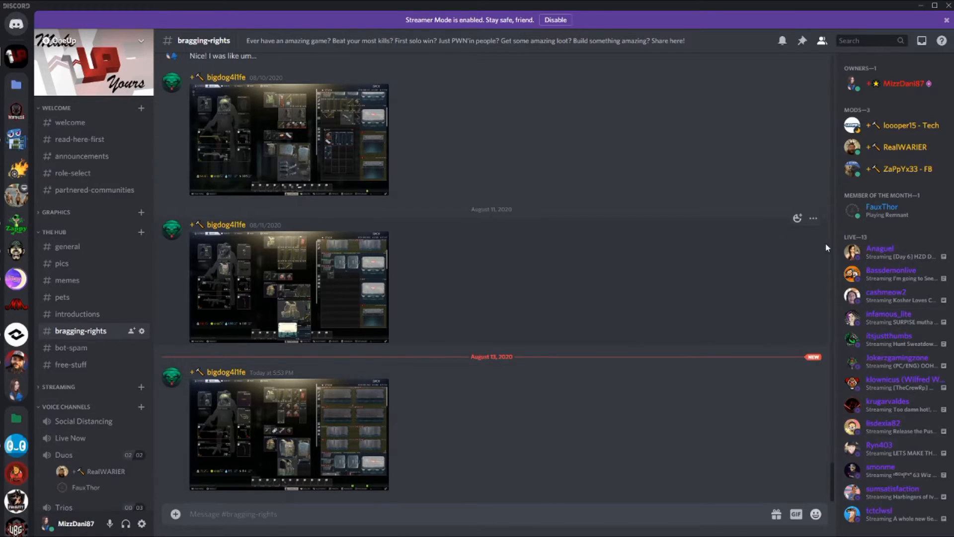
mouse_move(903, 504)
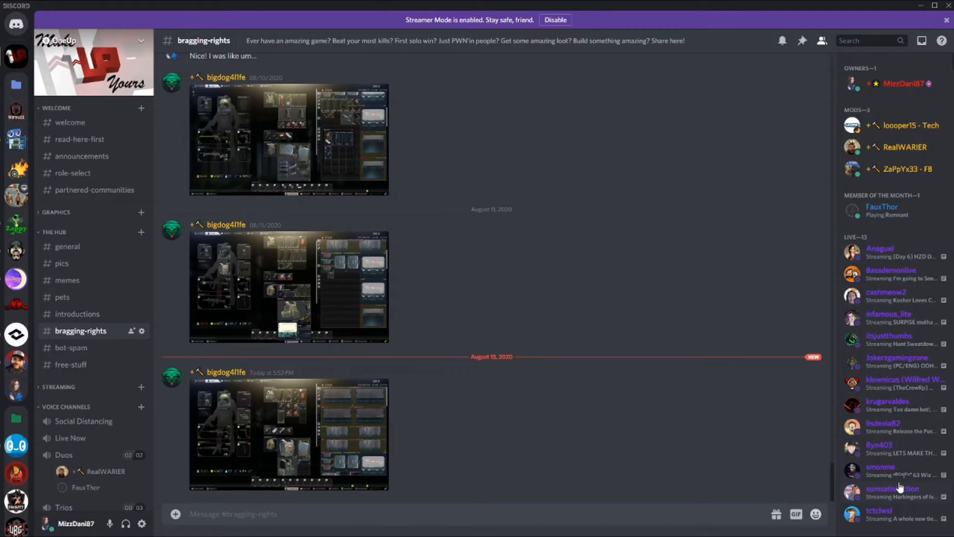
mouse_move(881, 476)
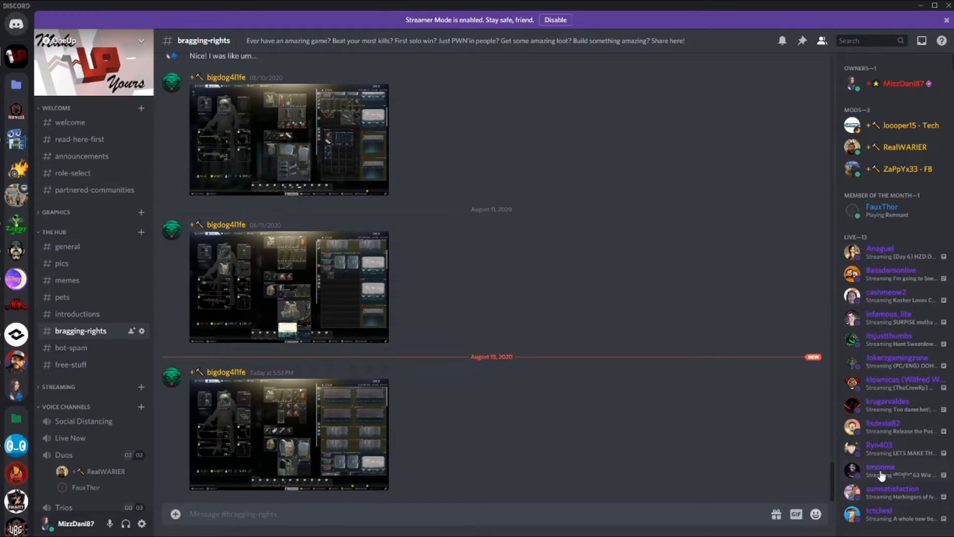
mouse_move(894, 375)
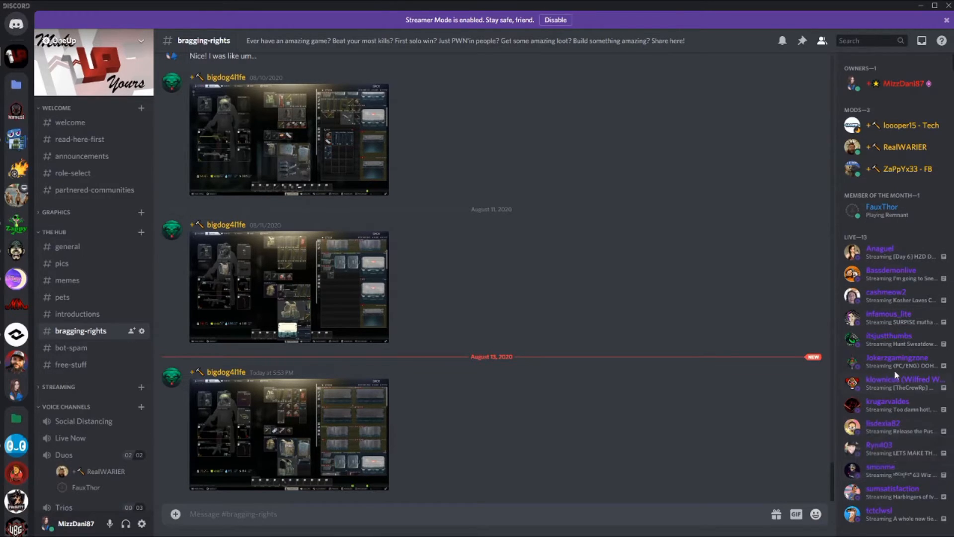
mouse_move(903, 404)
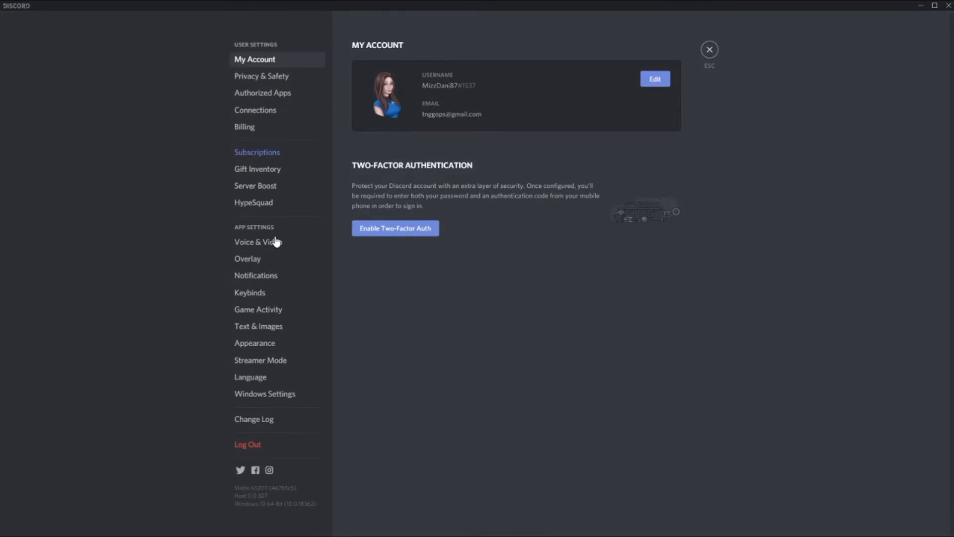
mouse_move(258, 326)
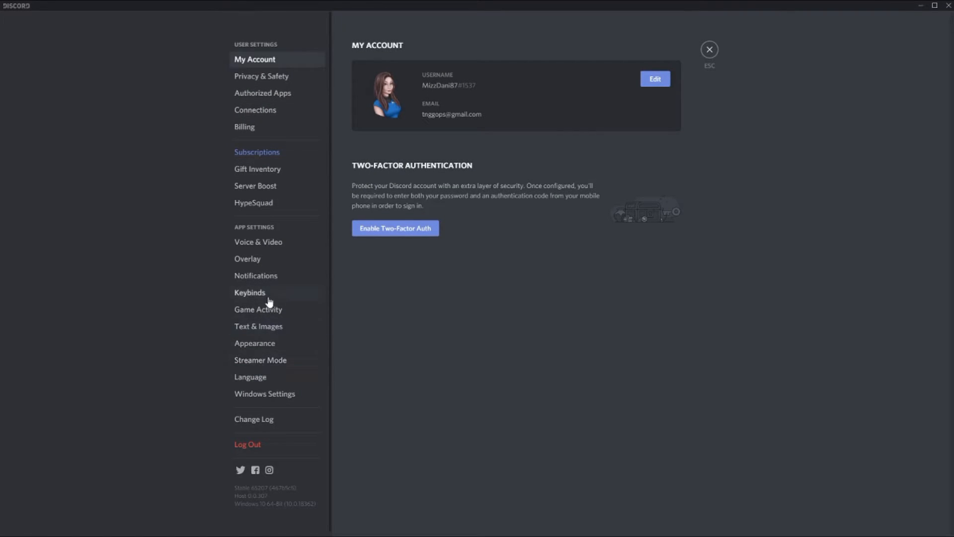
click(255, 109)
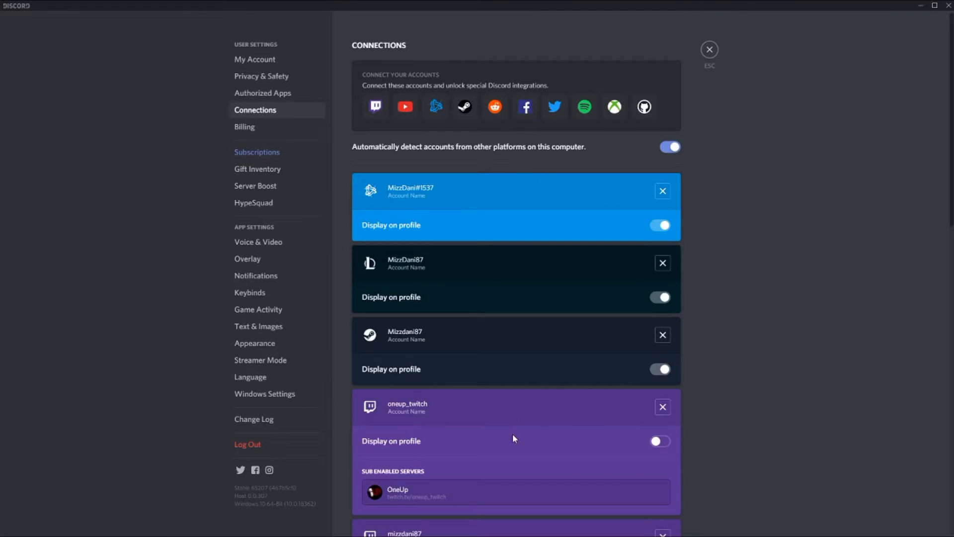
scroll(down, 3)
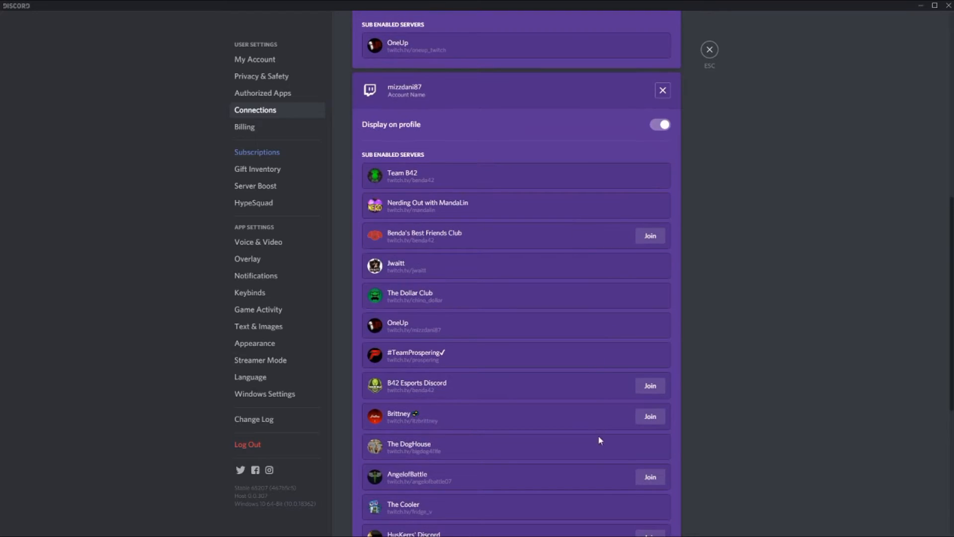
mouse_move(648, 424)
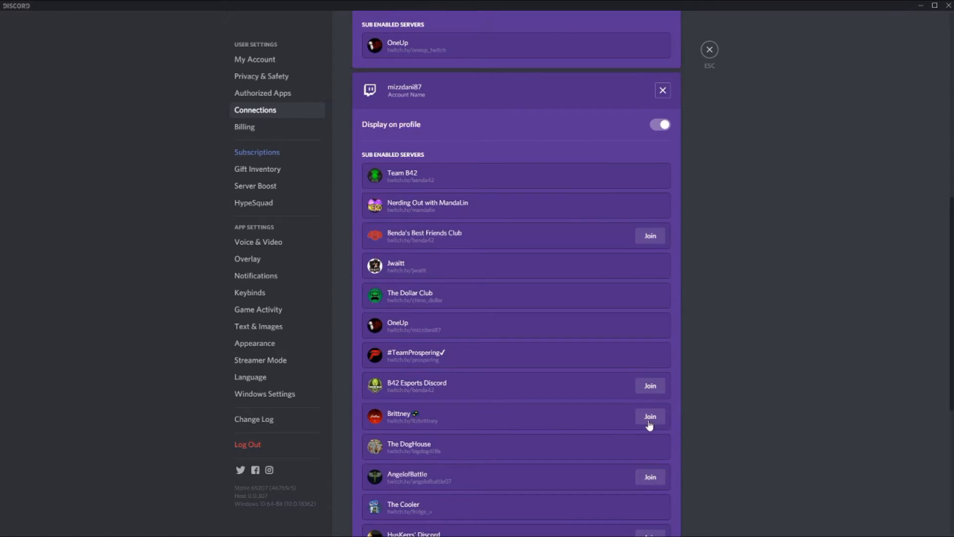
scroll(down, 3)
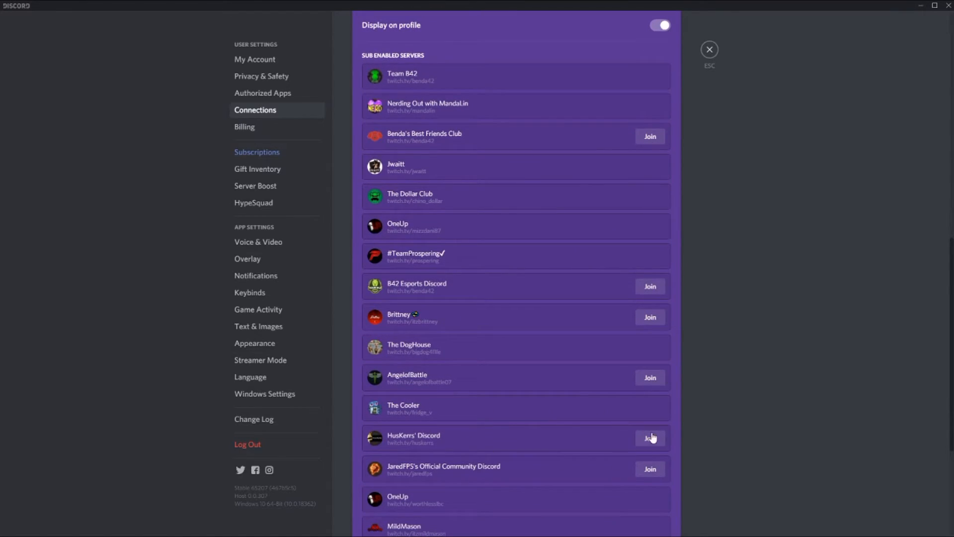
scroll(up, 3)
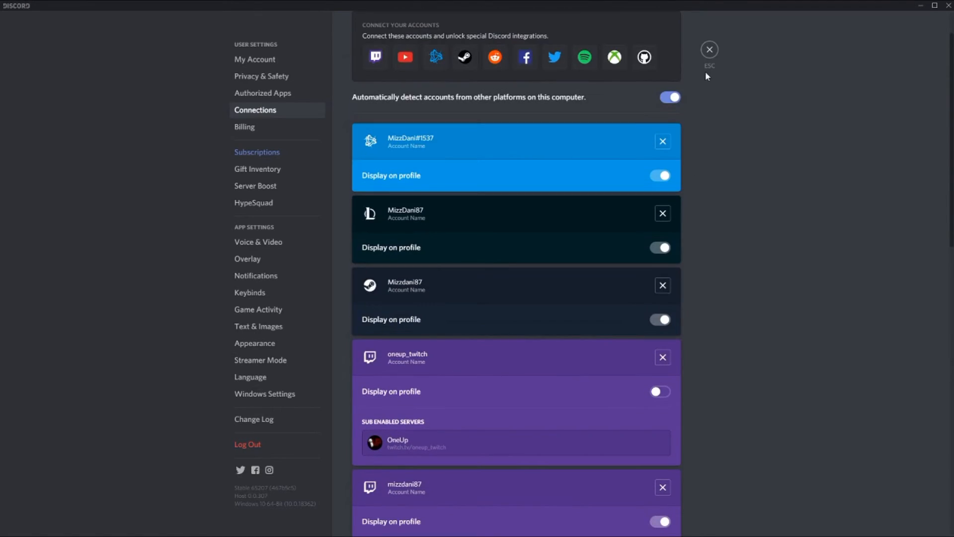
click(709, 49)
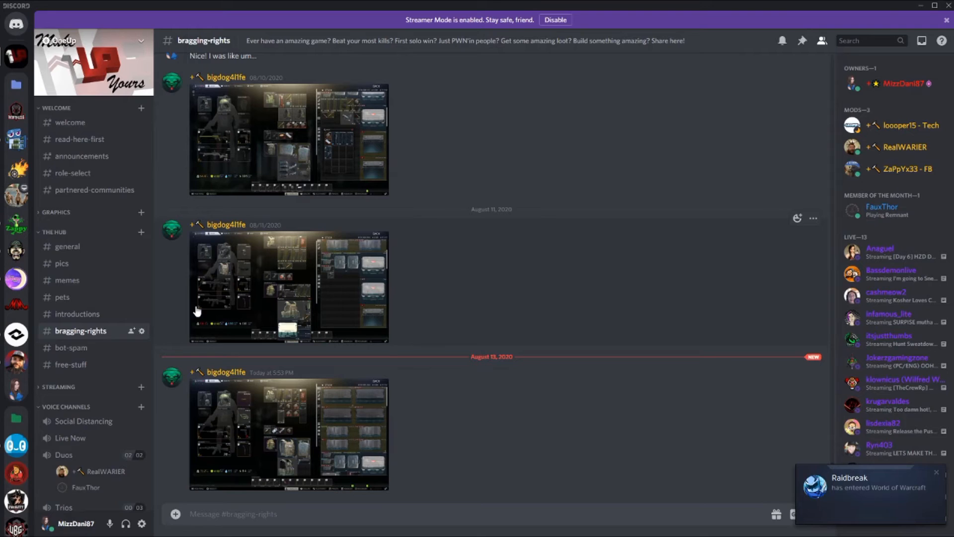
mouse_move(70, 122)
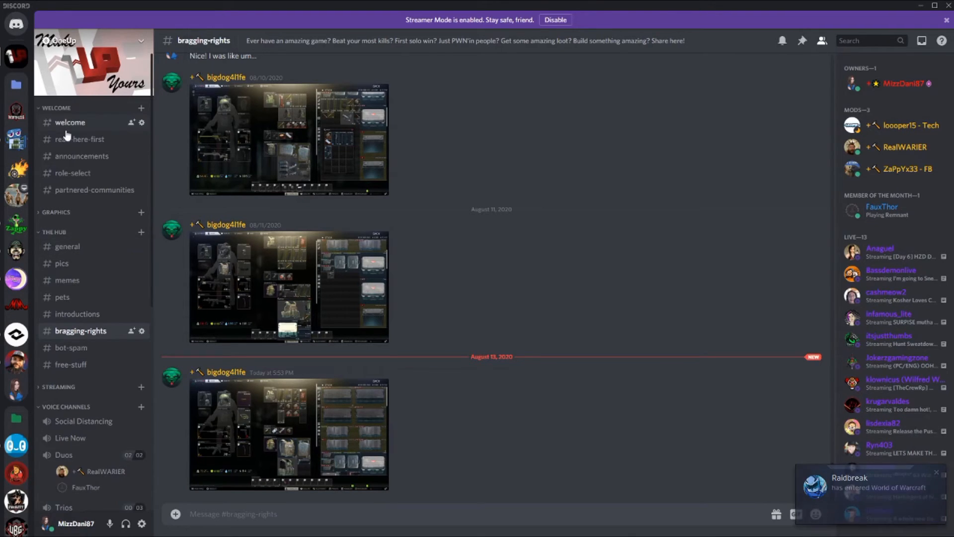
View the OneUp server's #welcome channel, scrolling through its mission statement, links and team roster
click(70, 122)
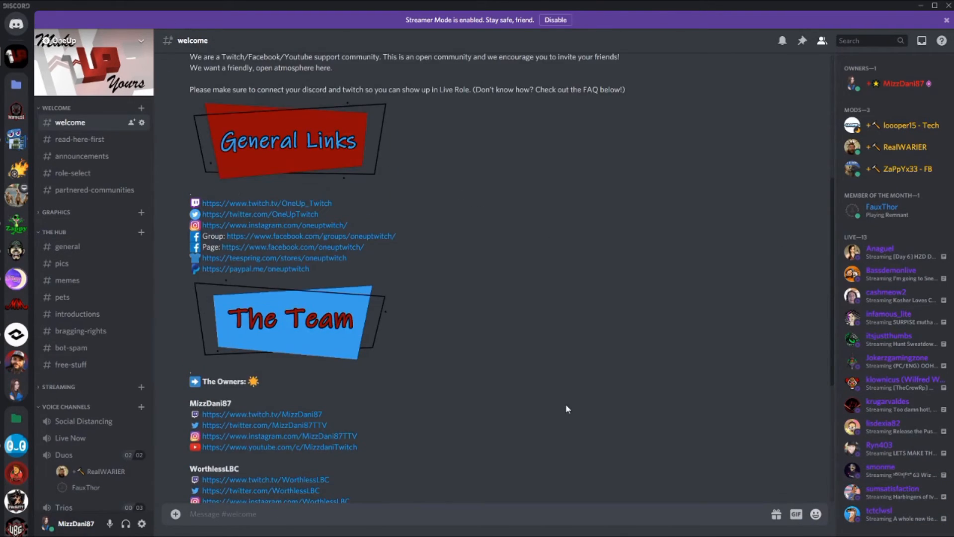
scroll(up, 3)
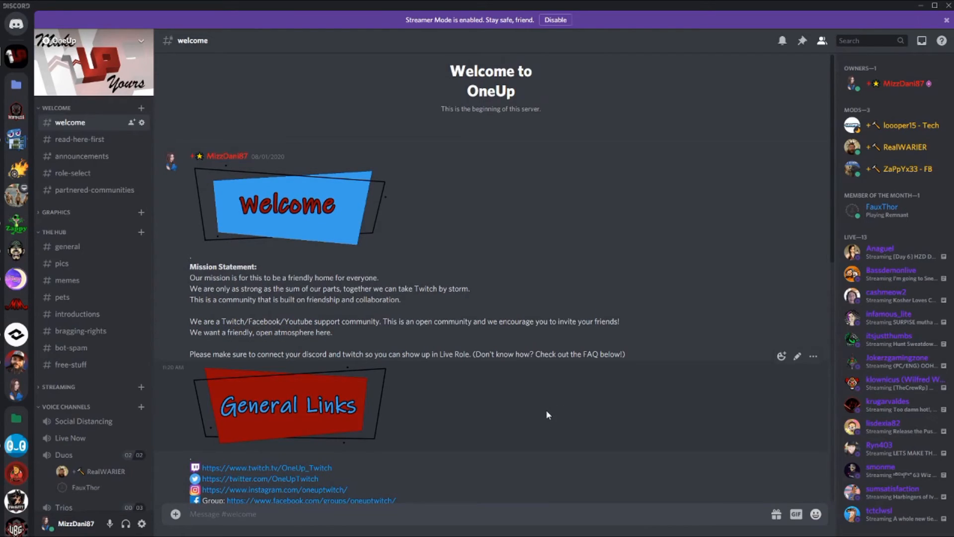
scroll(down, 3)
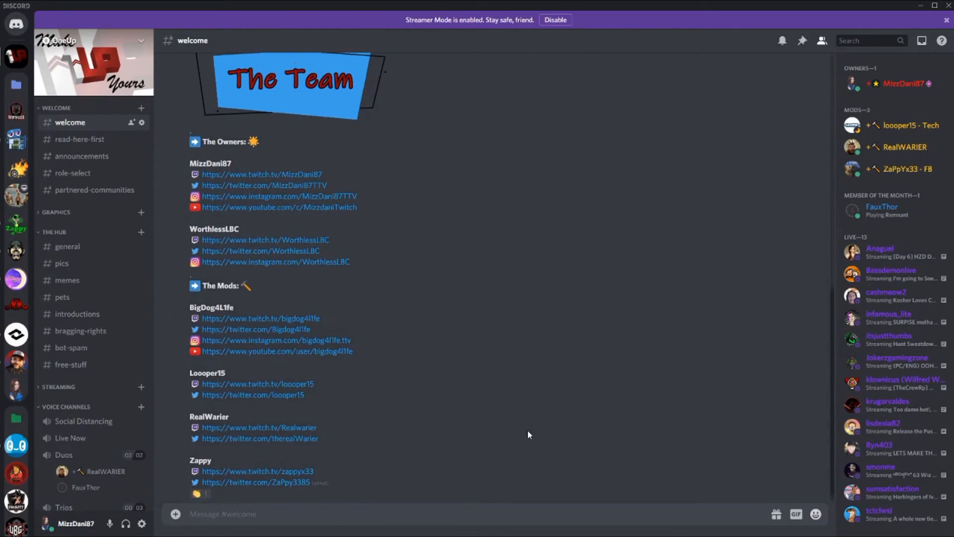
scroll(up, 3)
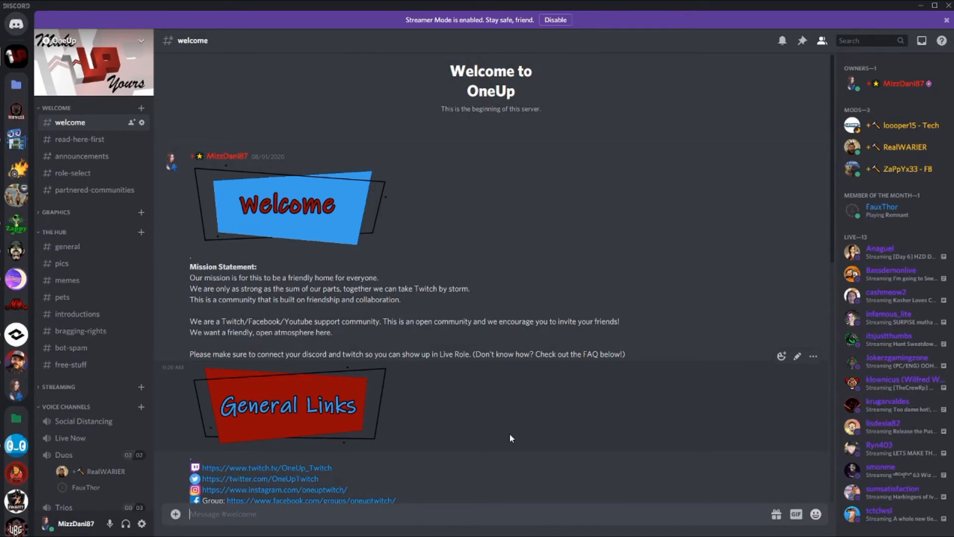
mouse_move(682, 360)
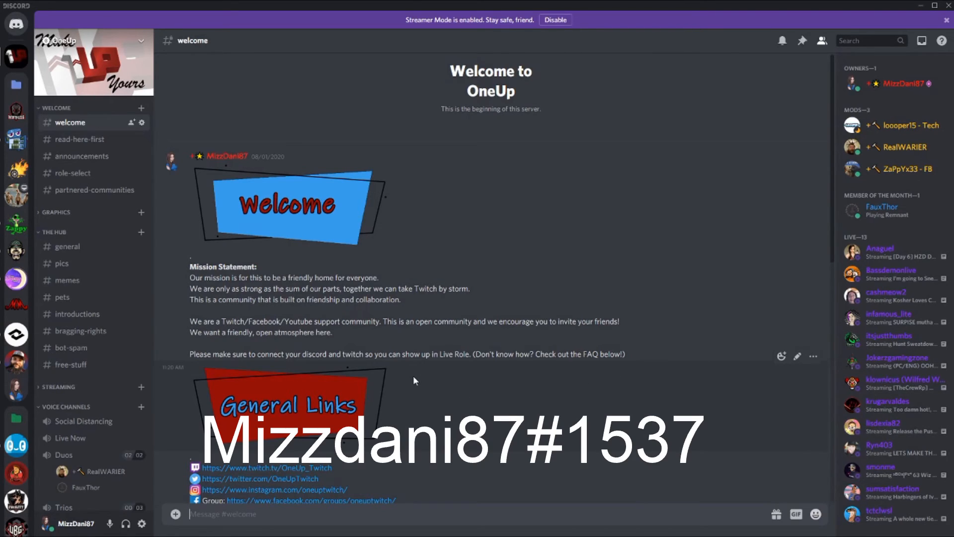
mouse_move(110, 524)
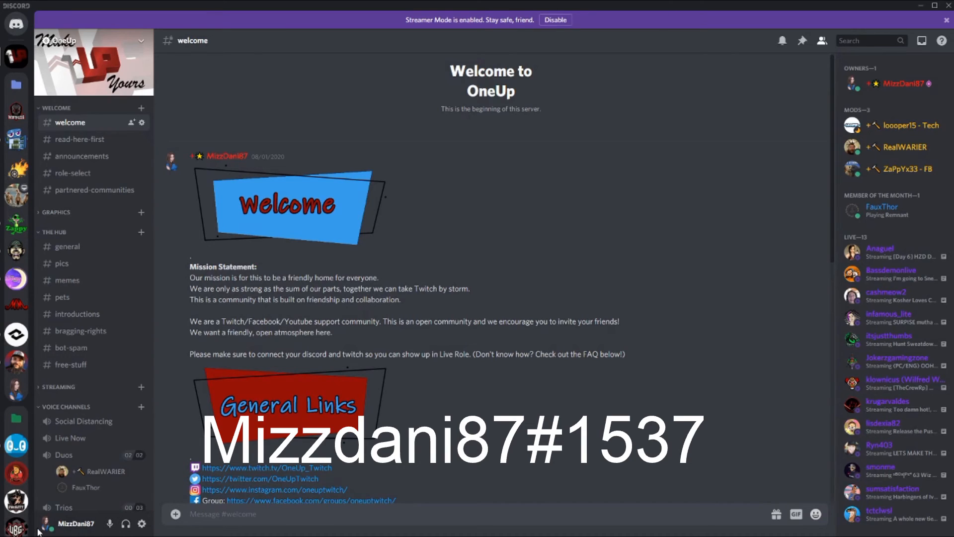
scroll(down, 3)
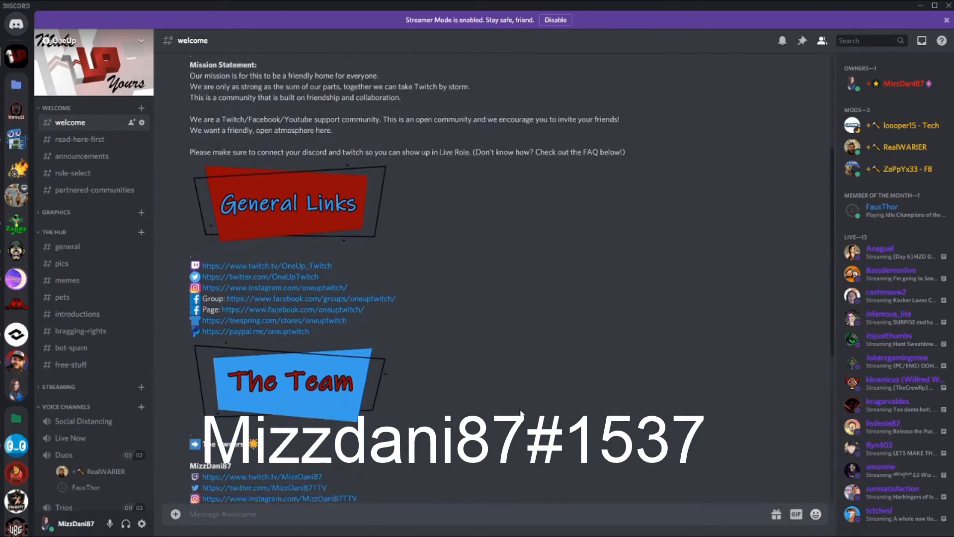